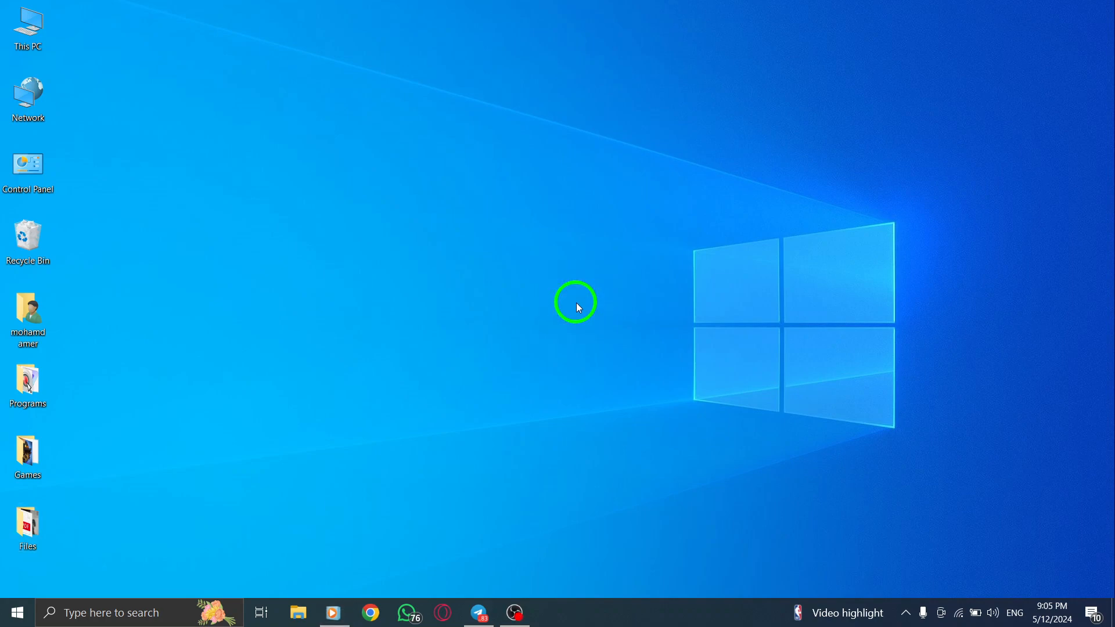
pyautogui.moveTo(584, 289)
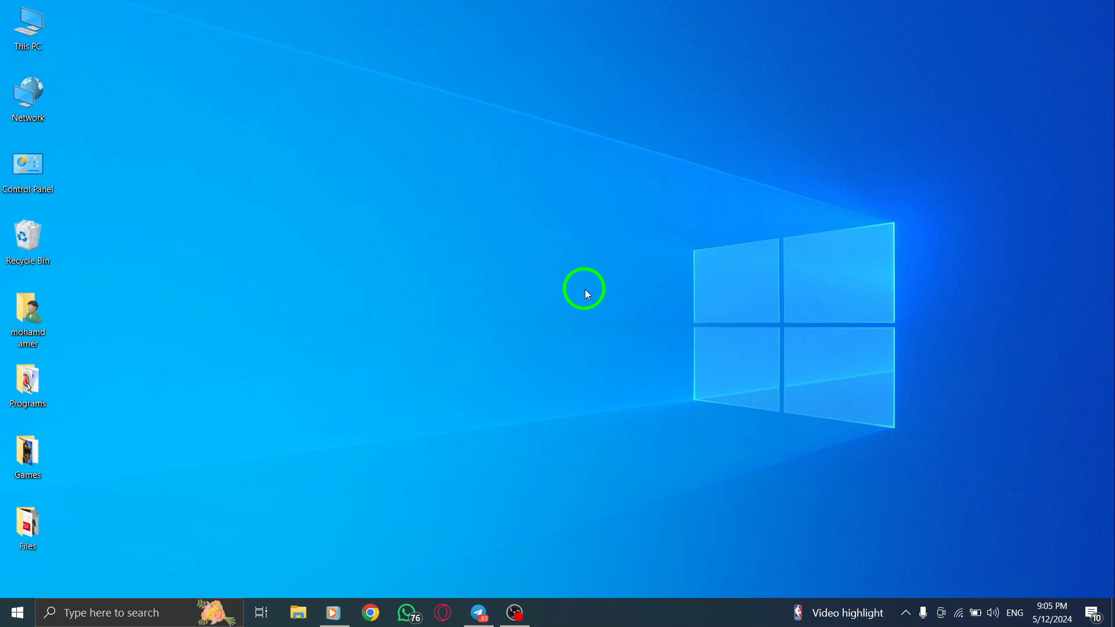
# Launch Microsoft Store from the Recent apps in the Windows search panel
pyautogui.click(106, 612)
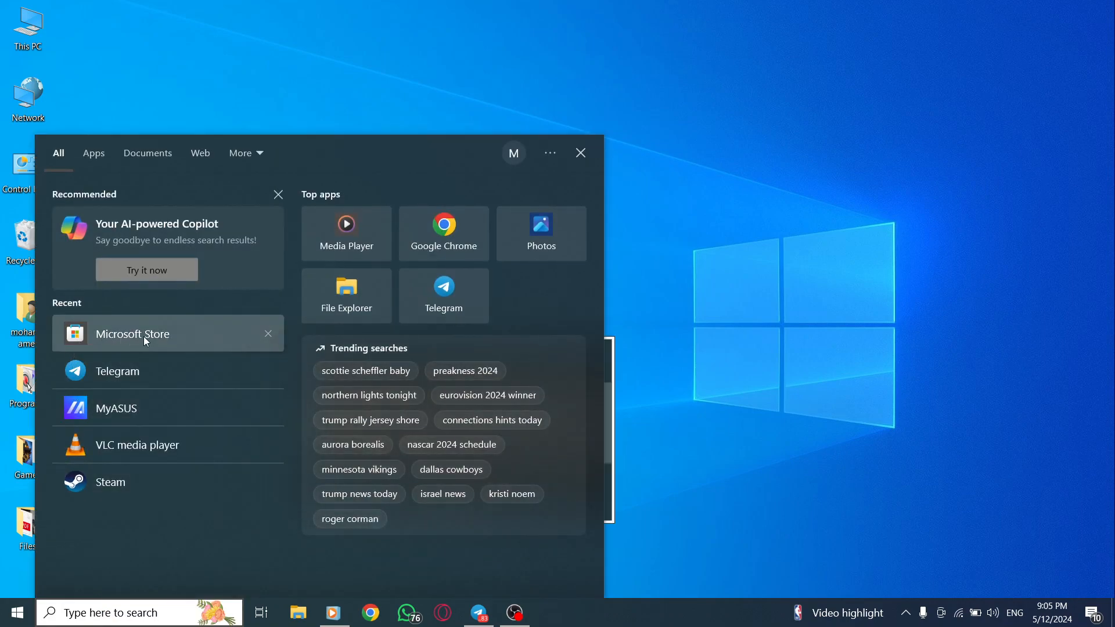
pyautogui.click(133, 334)
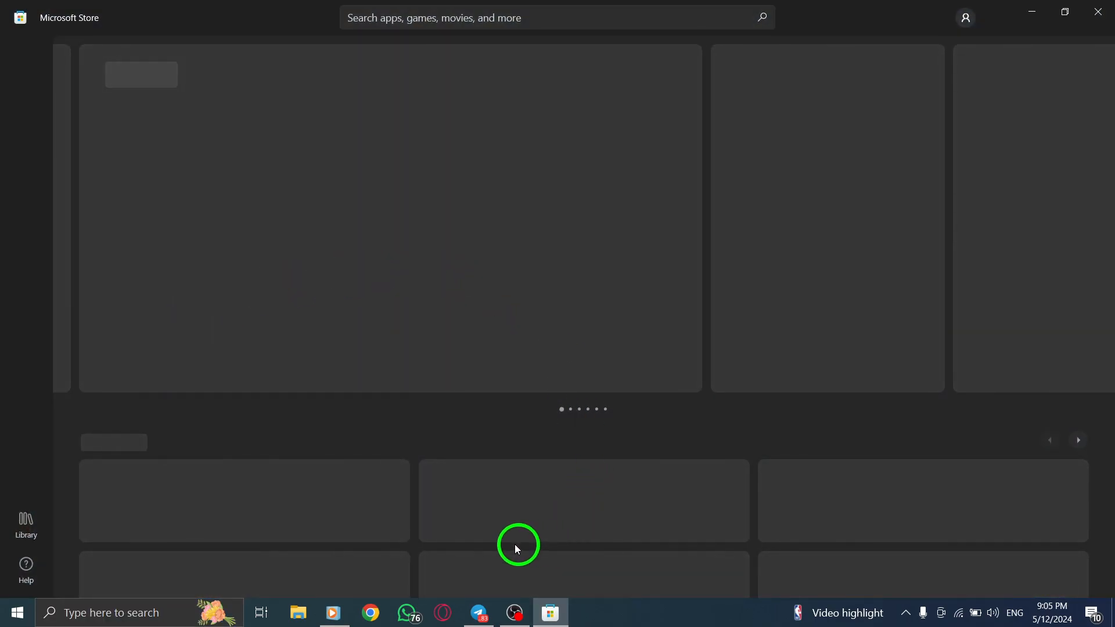
pyautogui.moveTo(54, 22)
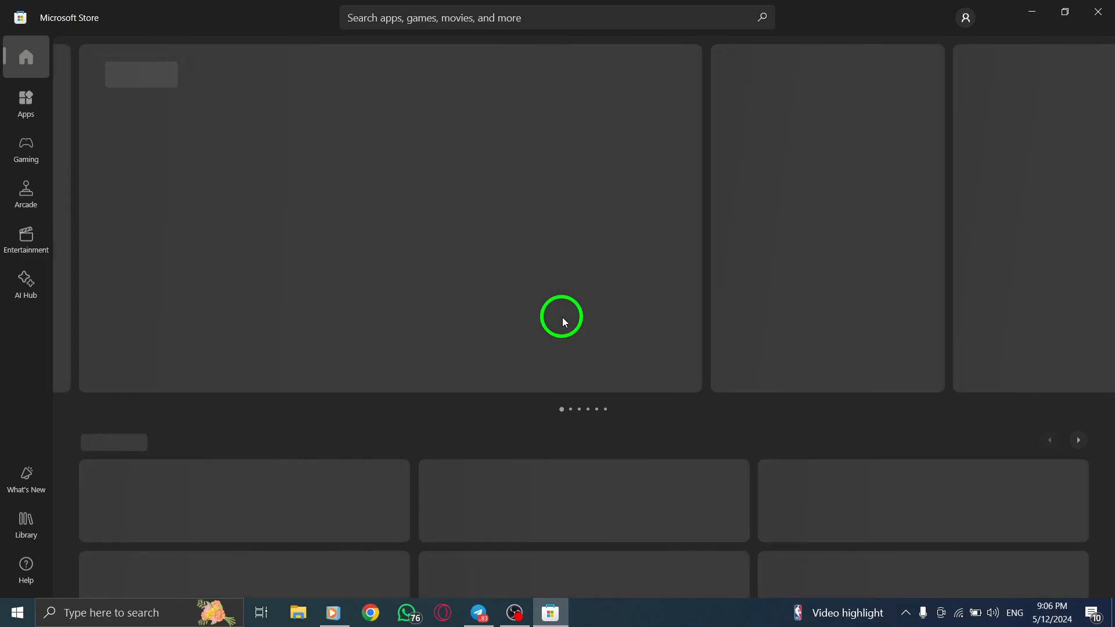
pyautogui.click(964, 17)
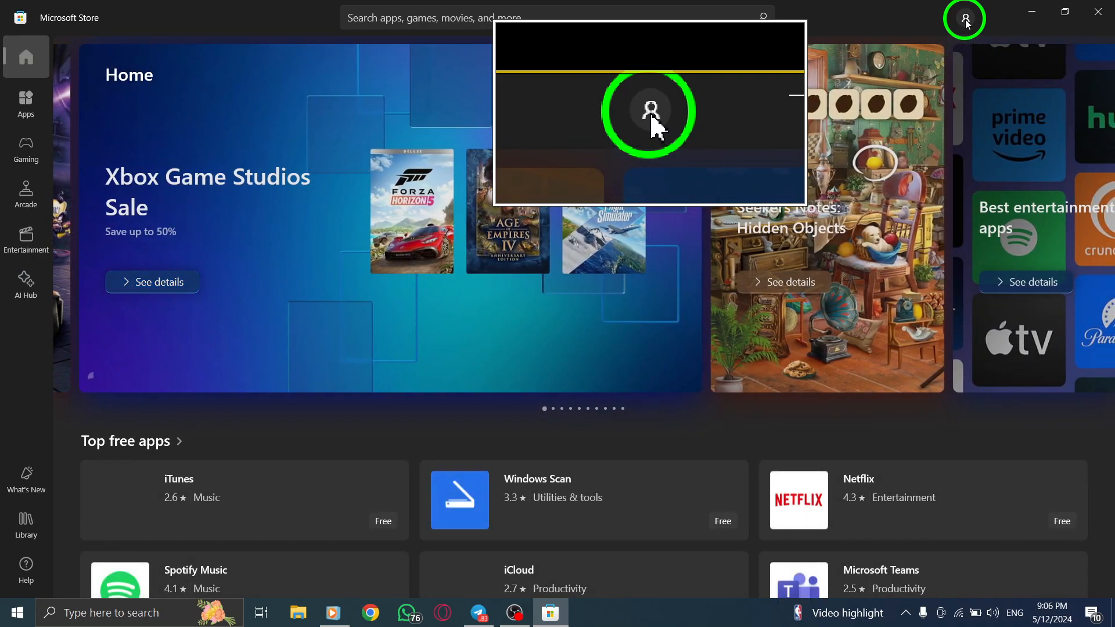
# Reach the Store Settings via the profile icon and switch App updates On
pyautogui.click(964, 18)
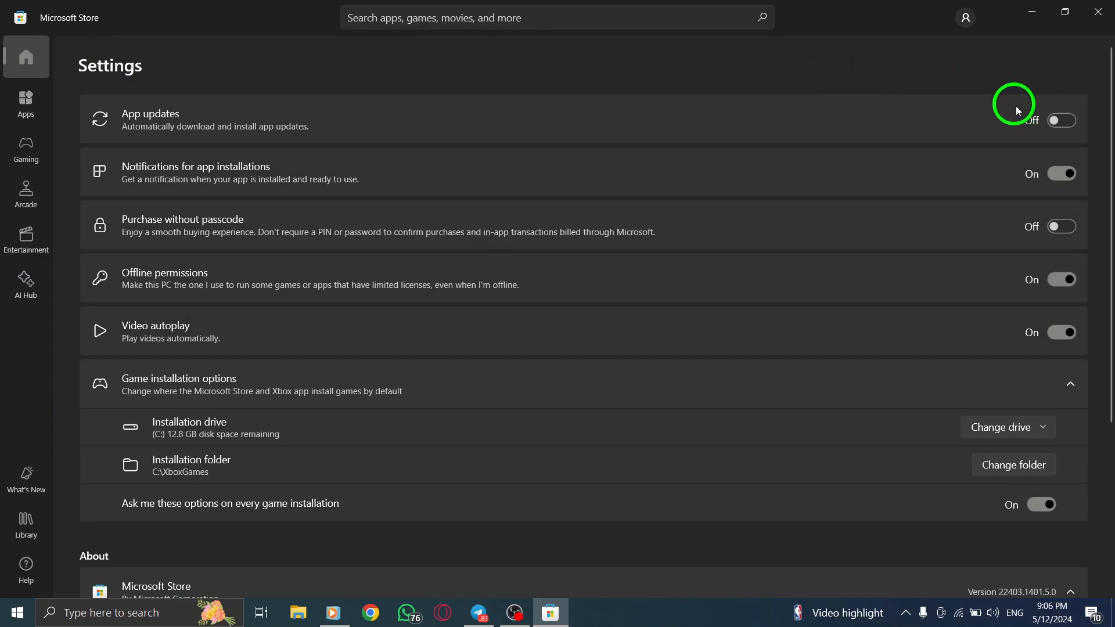
pyautogui.click(1061, 120)
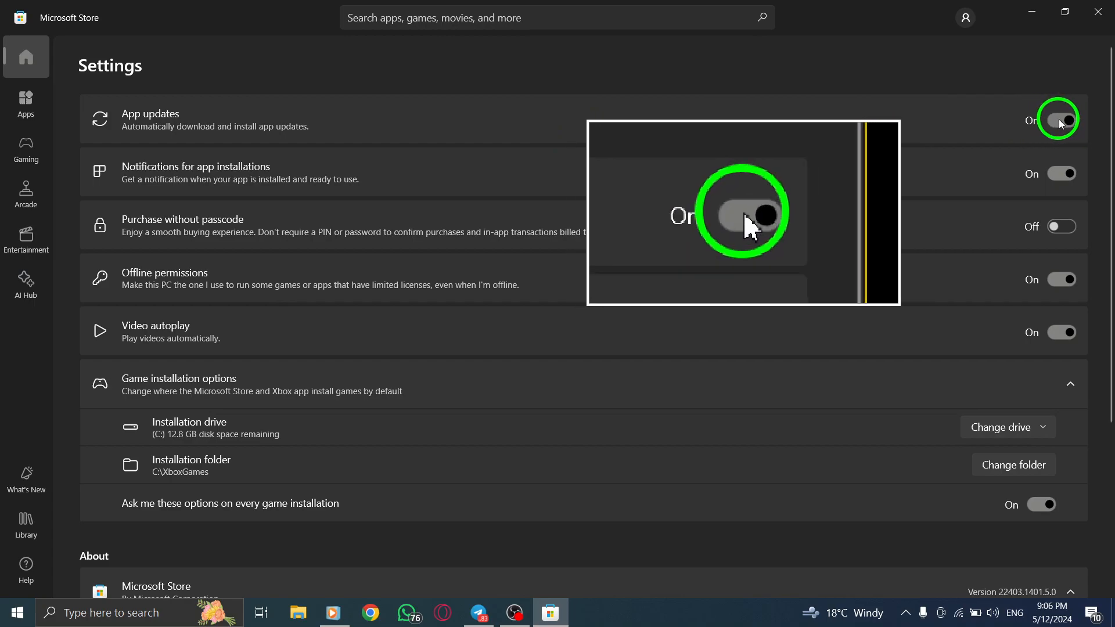
# Toggle App updates off, on, and off again, leaving automatic updates Off
pyautogui.click(1060, 119)
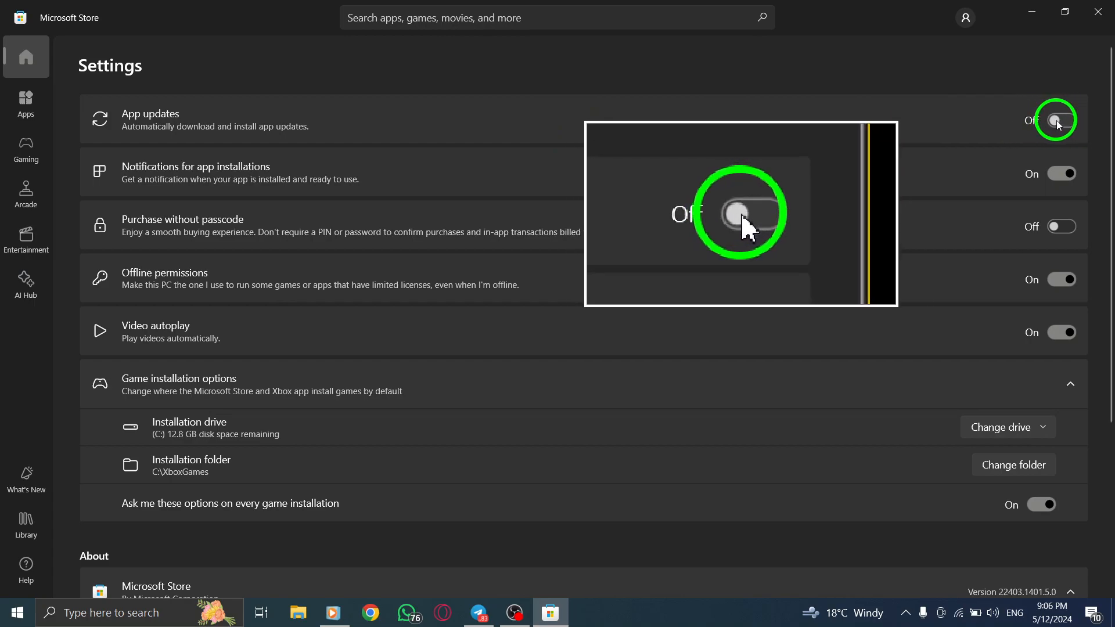
pyautogui.click(1061, 120)
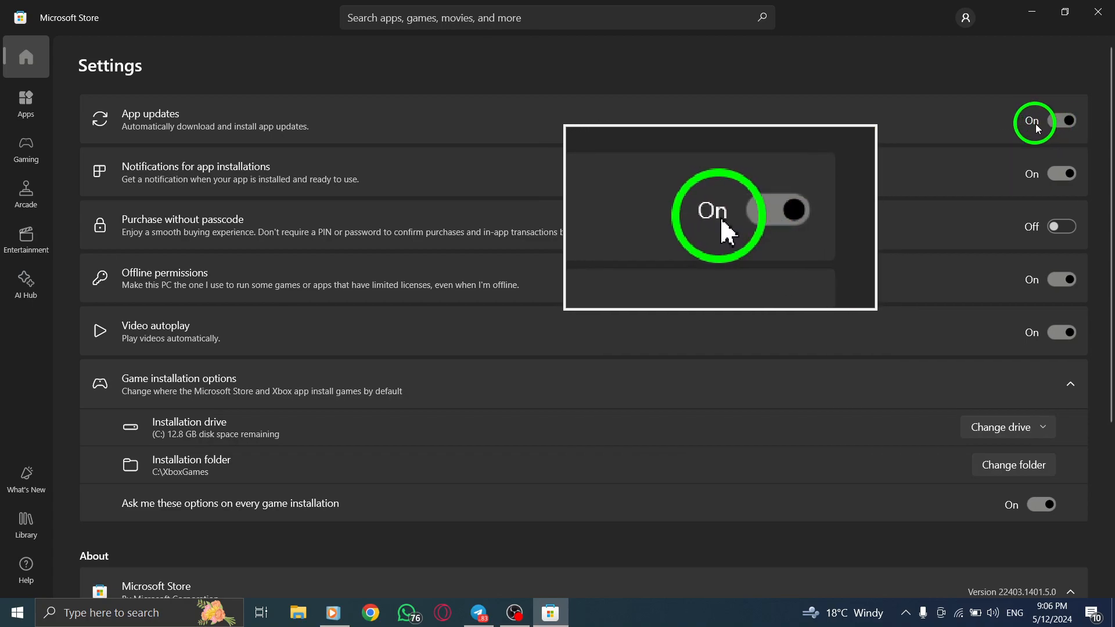
pyautogui.click(1062, 121)
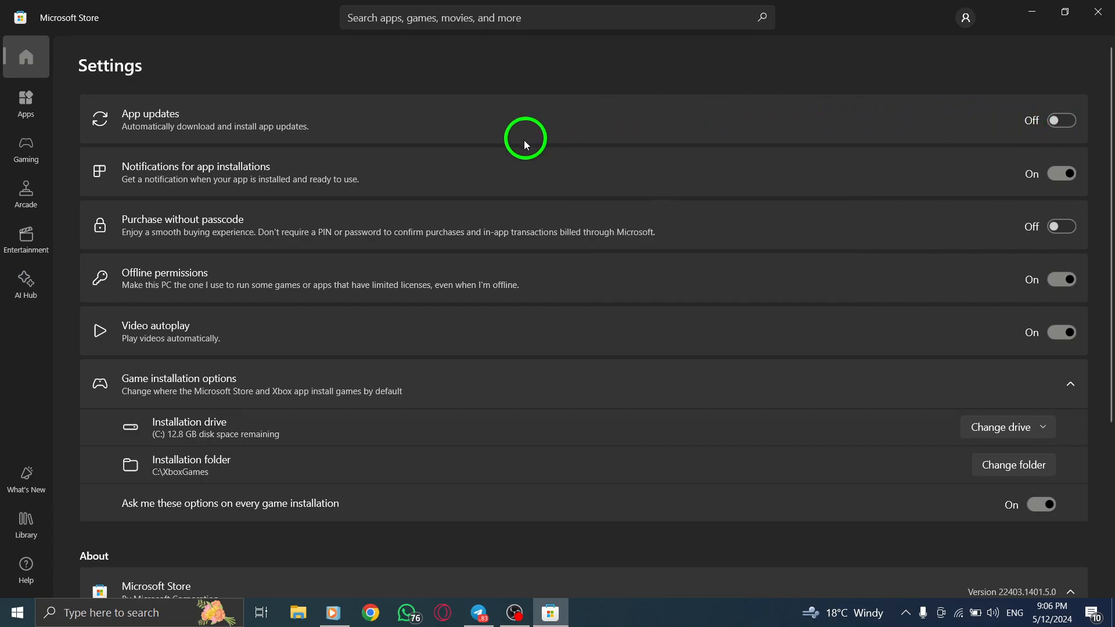
pyautogui.moveTo(627, 105)
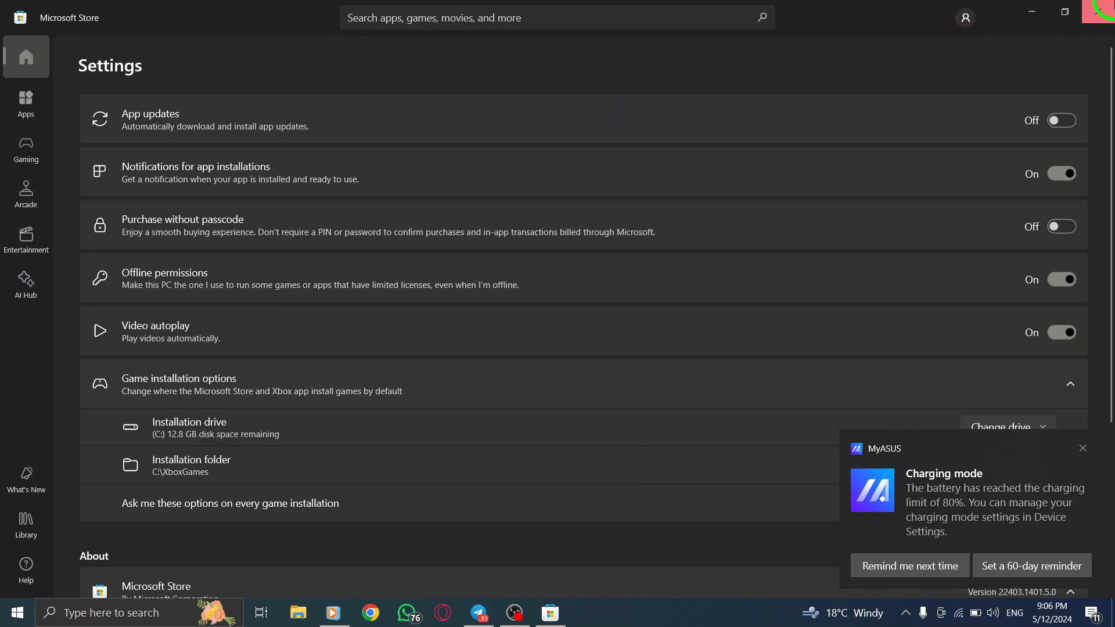
# Close the Microsoft Store window, returning to the desktop
pyautogui.click(1032, 12)
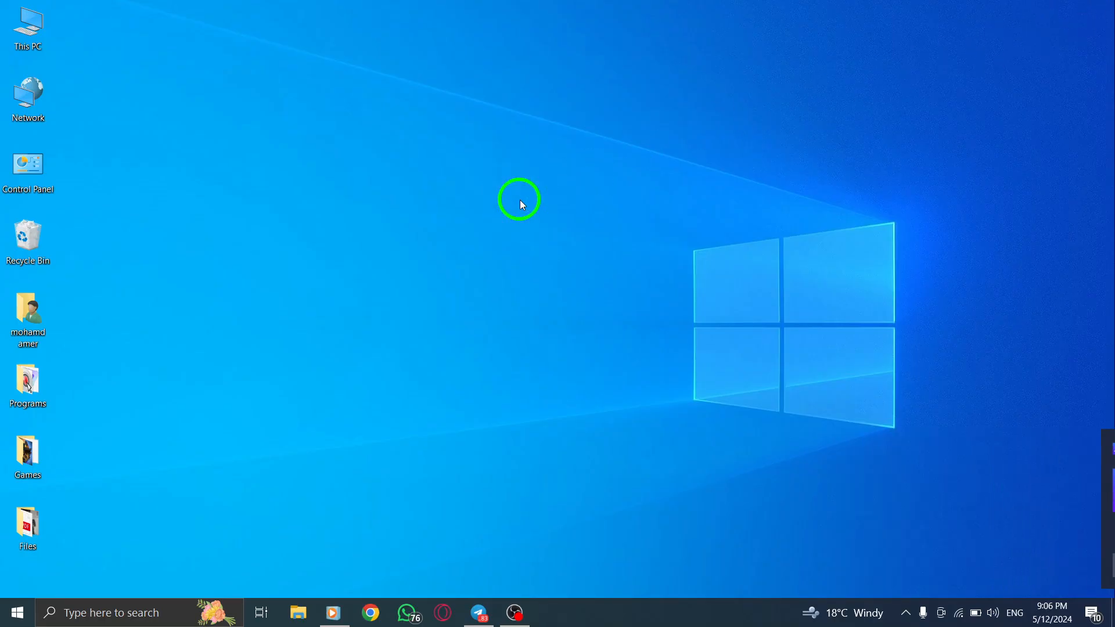